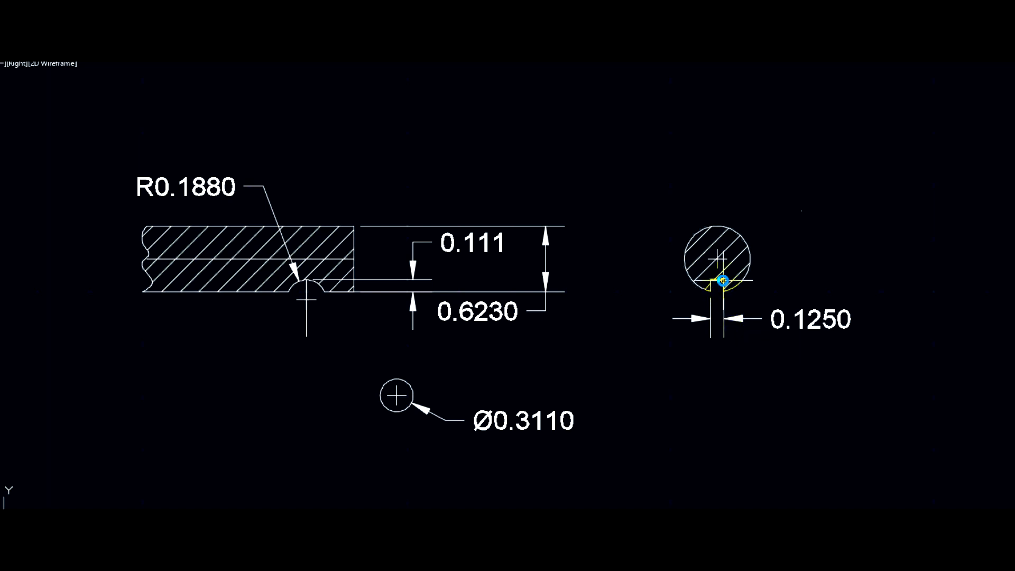
# Step: Start Move on the Ø0.3110 circle to relocate it toward the R0.1880 groove
pyautogui.rightClick(395, 394)
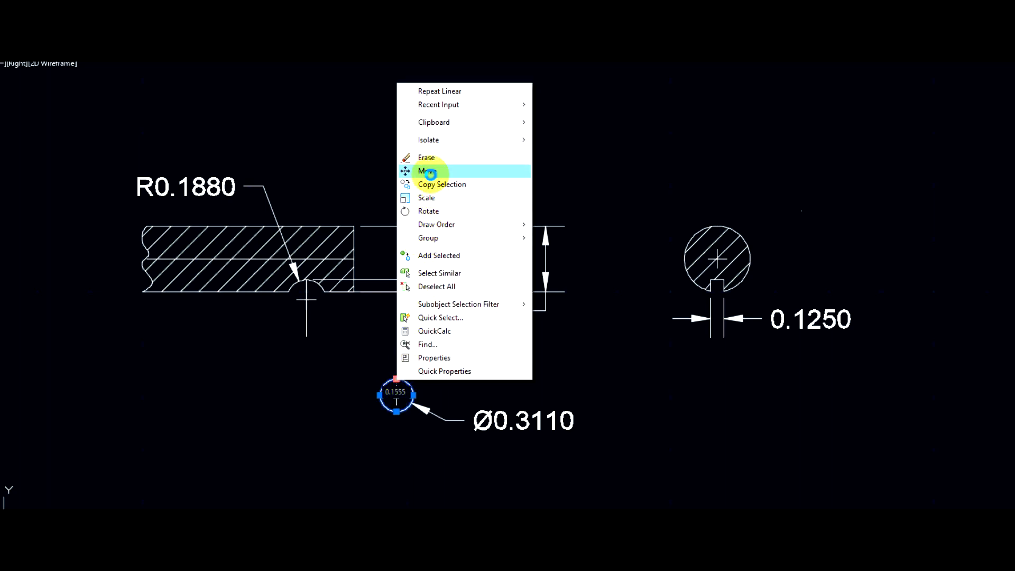
pyautogui.click(423, 170)
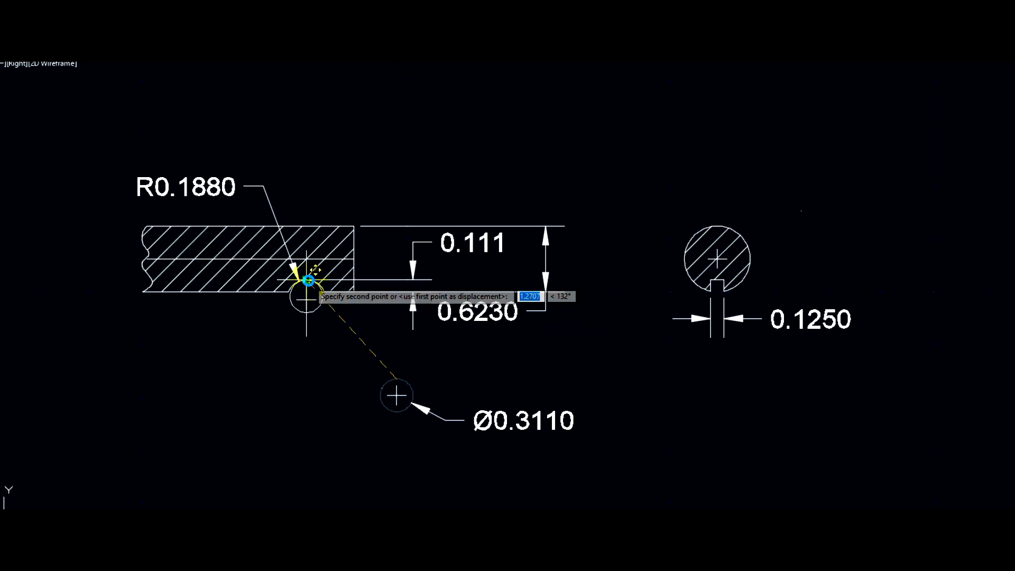